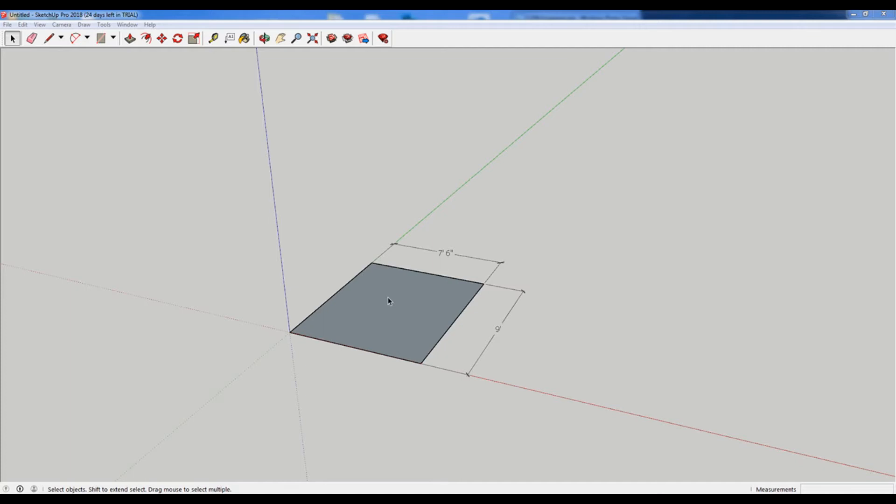
{"action": "mouse_move", "coordinate": [466, 393]}
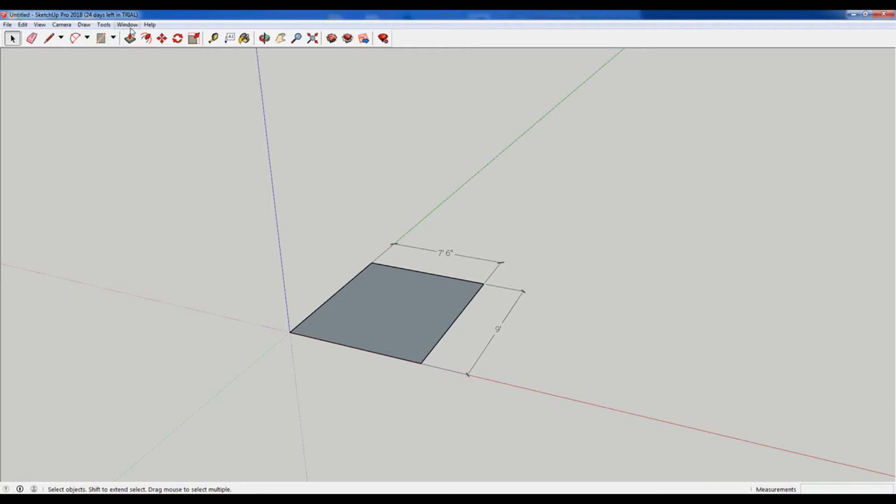
Try the Architectural, Fractional and Engineering length formats, then settle on Decimal inches.
{"action": "left_click", "coordinate": [127, 24]}
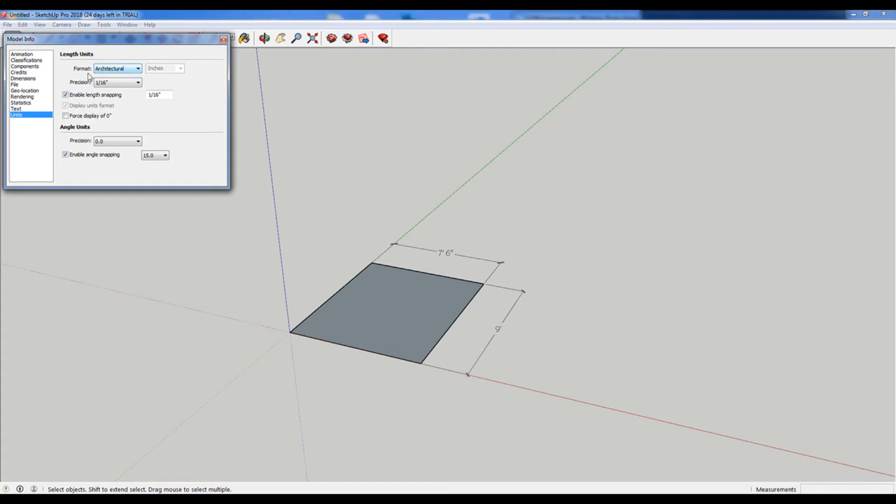
{"action": "left_click", "coordinate": [137, 68]}
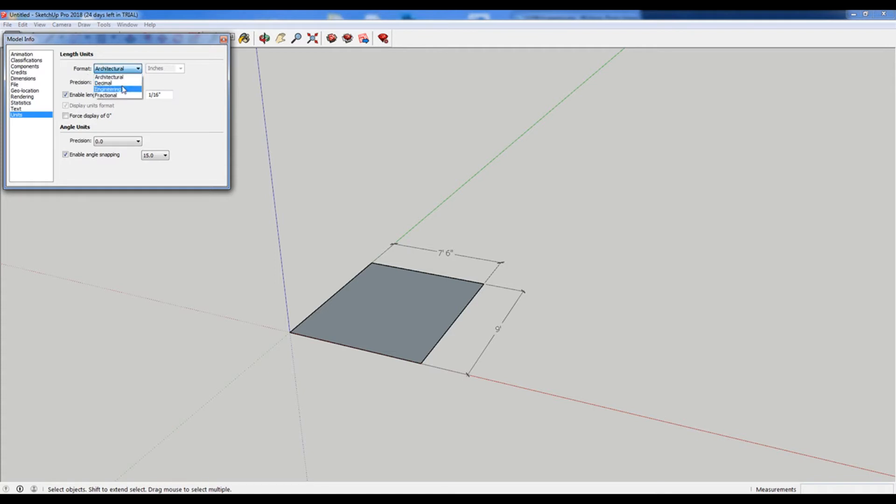
{"action": "left_click", "coordinate": [117, 68]}
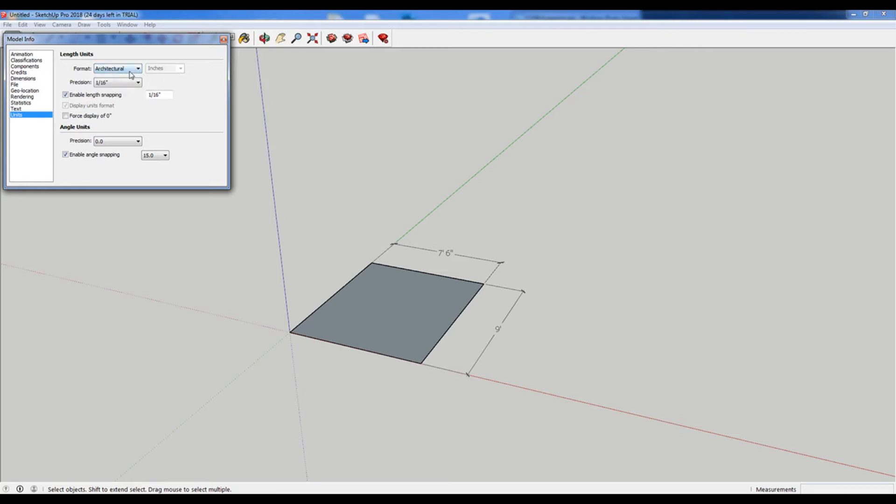
{"action": "left_click", "coordinate": [117, 69]}
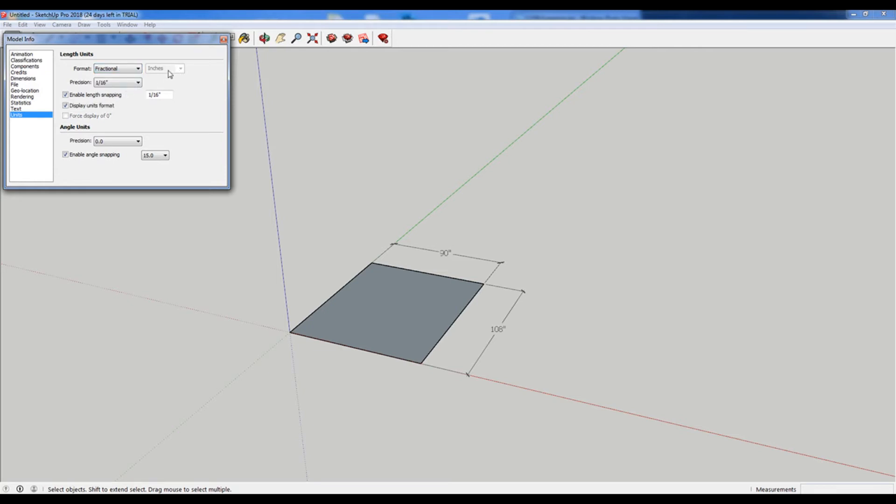
{"action": "left_click", "coordinate": [137, 68]}
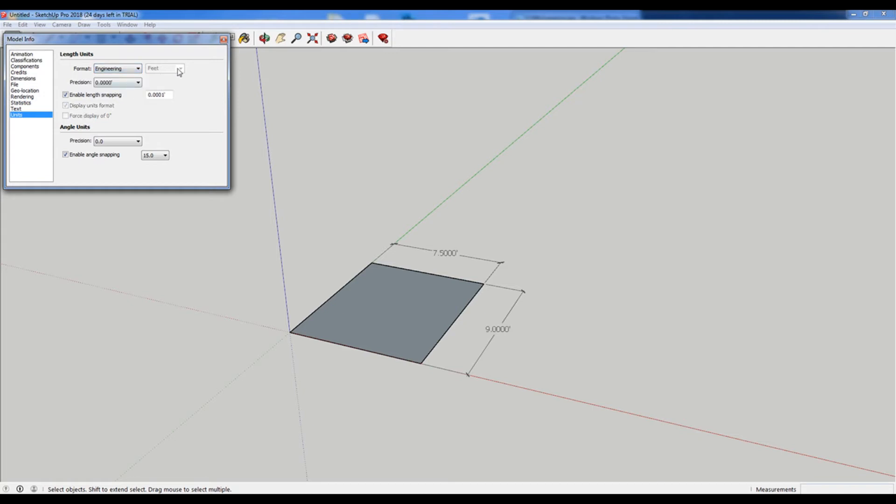
{"action": "left_click", "coordinate": [117, 68]}
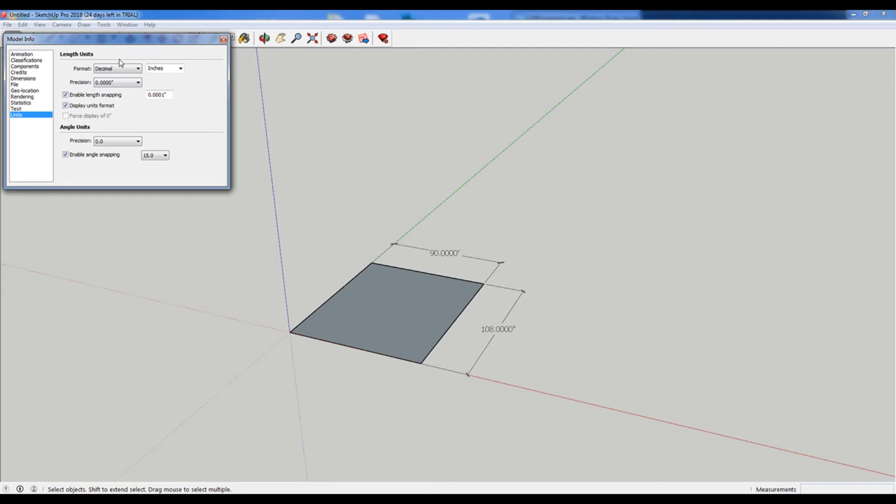
Set the length unit to mm with 0.0mm precision and close Model Info.
{"action": "left_click", "coordinate": [181, 68]}
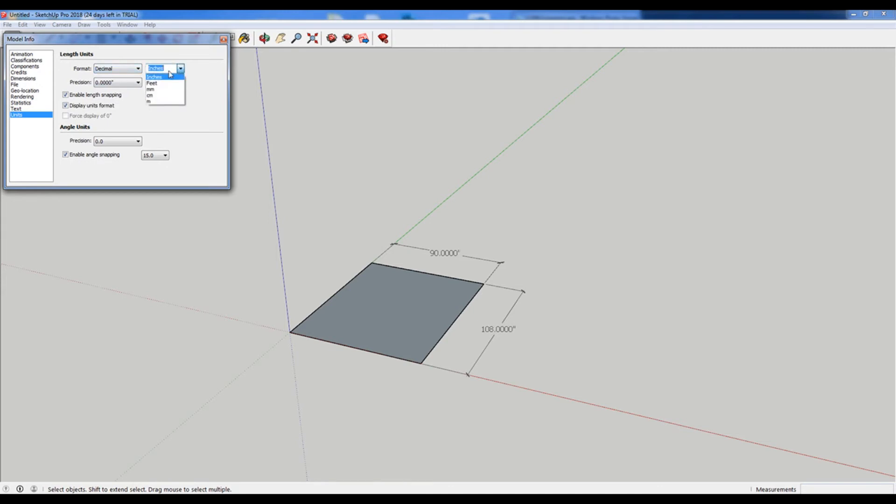
{"action": "left_click", "coordinate": [150, 89]}
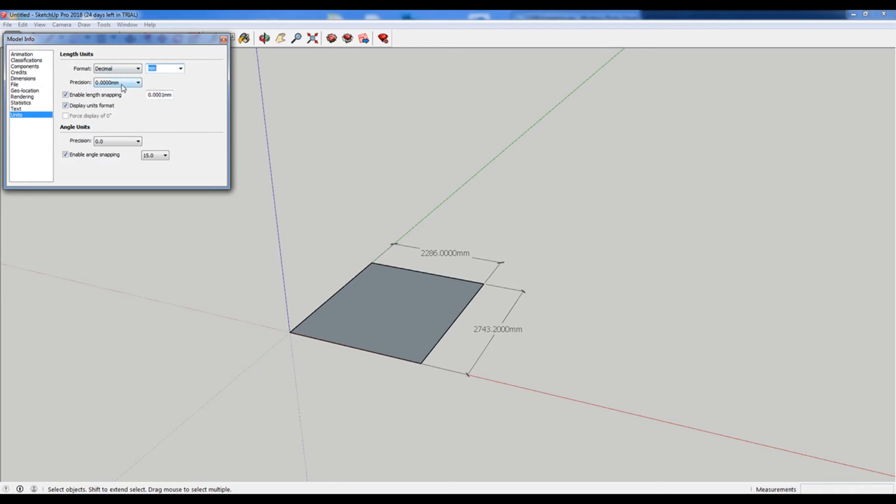
{"action": "left_click", "coordinate": [137, 82]}
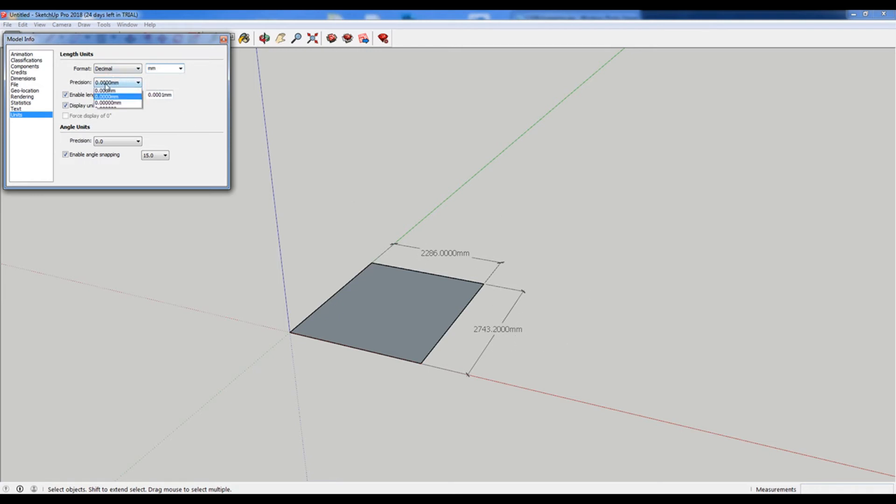
{"action": "left_click", "coordinate": [107, 91]}
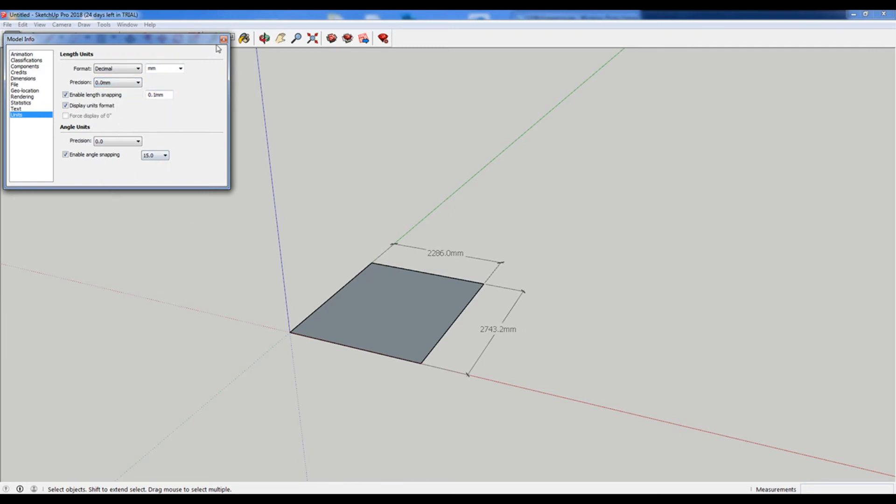
{"action": "left_click", "coordinate": [223, 39]}
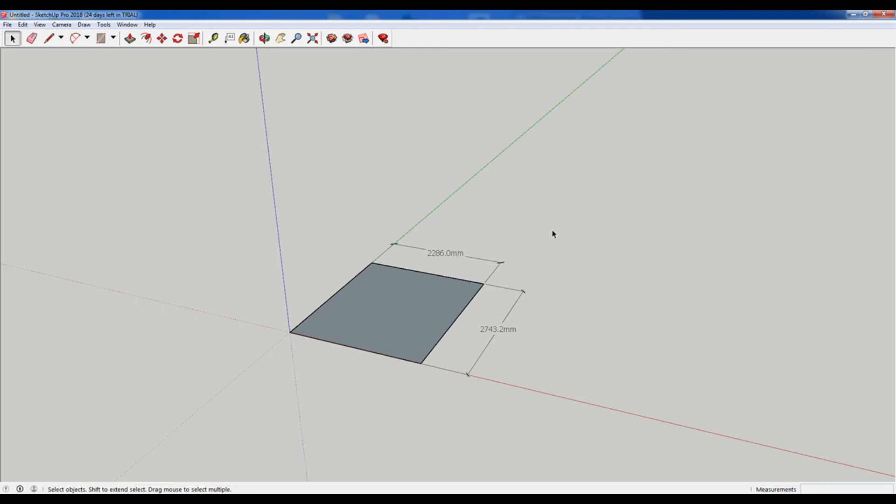